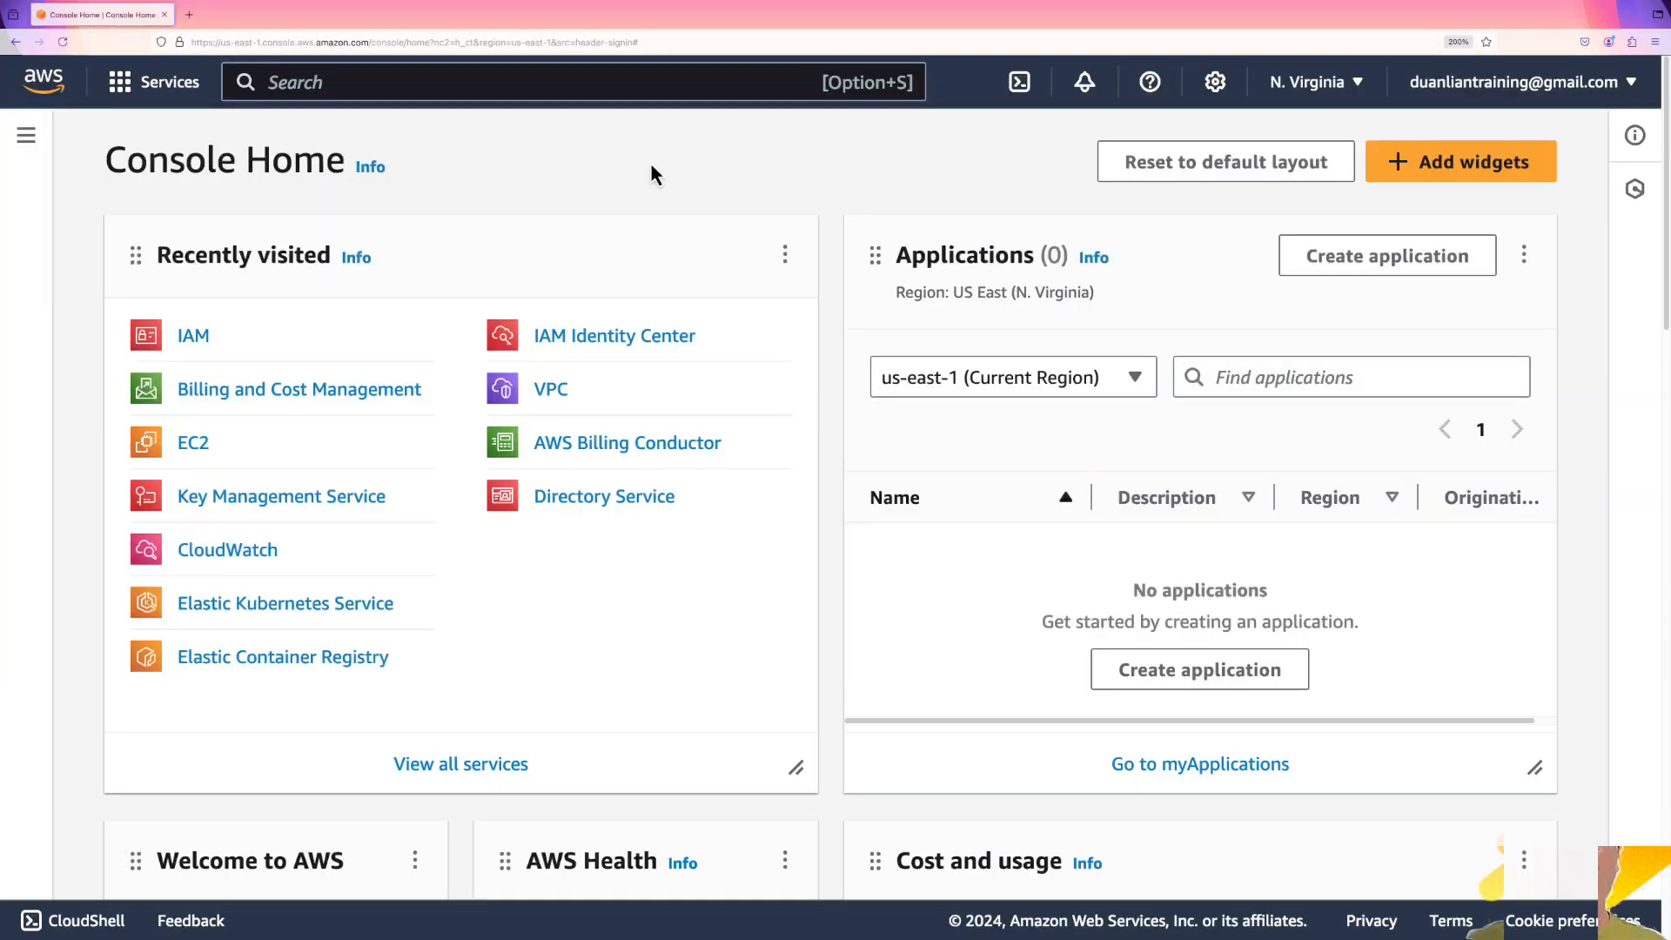
Search 'billing and Cost Management' and go to its Bills page.
text(billing and Cost Management)
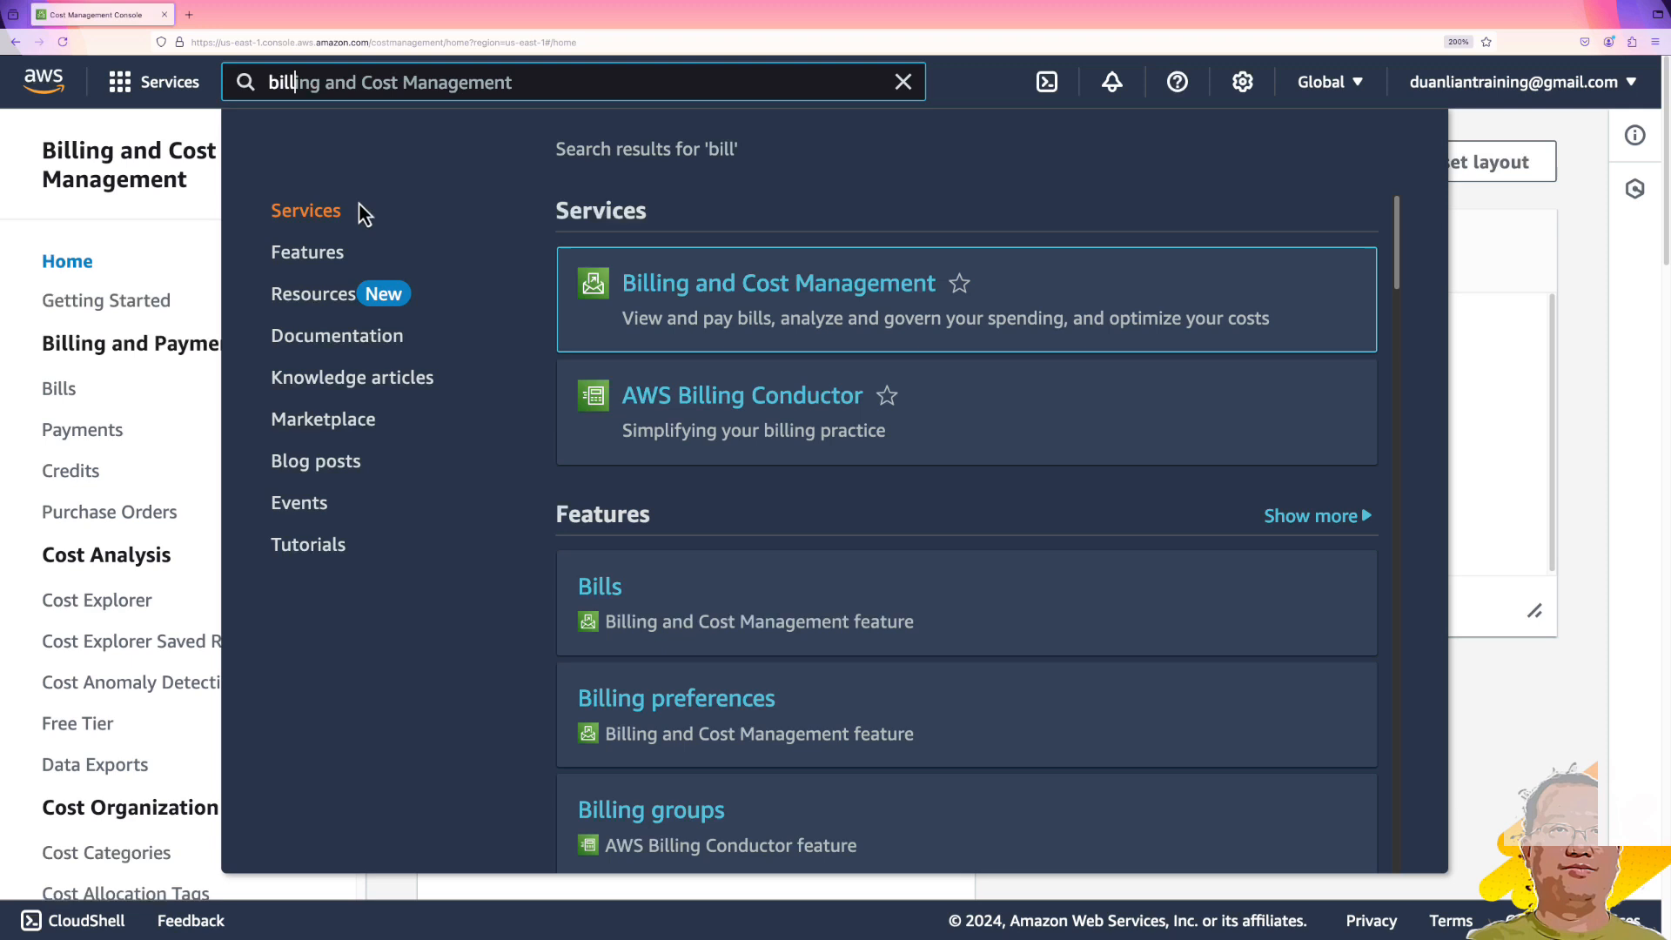
mouse_move(402, 115)
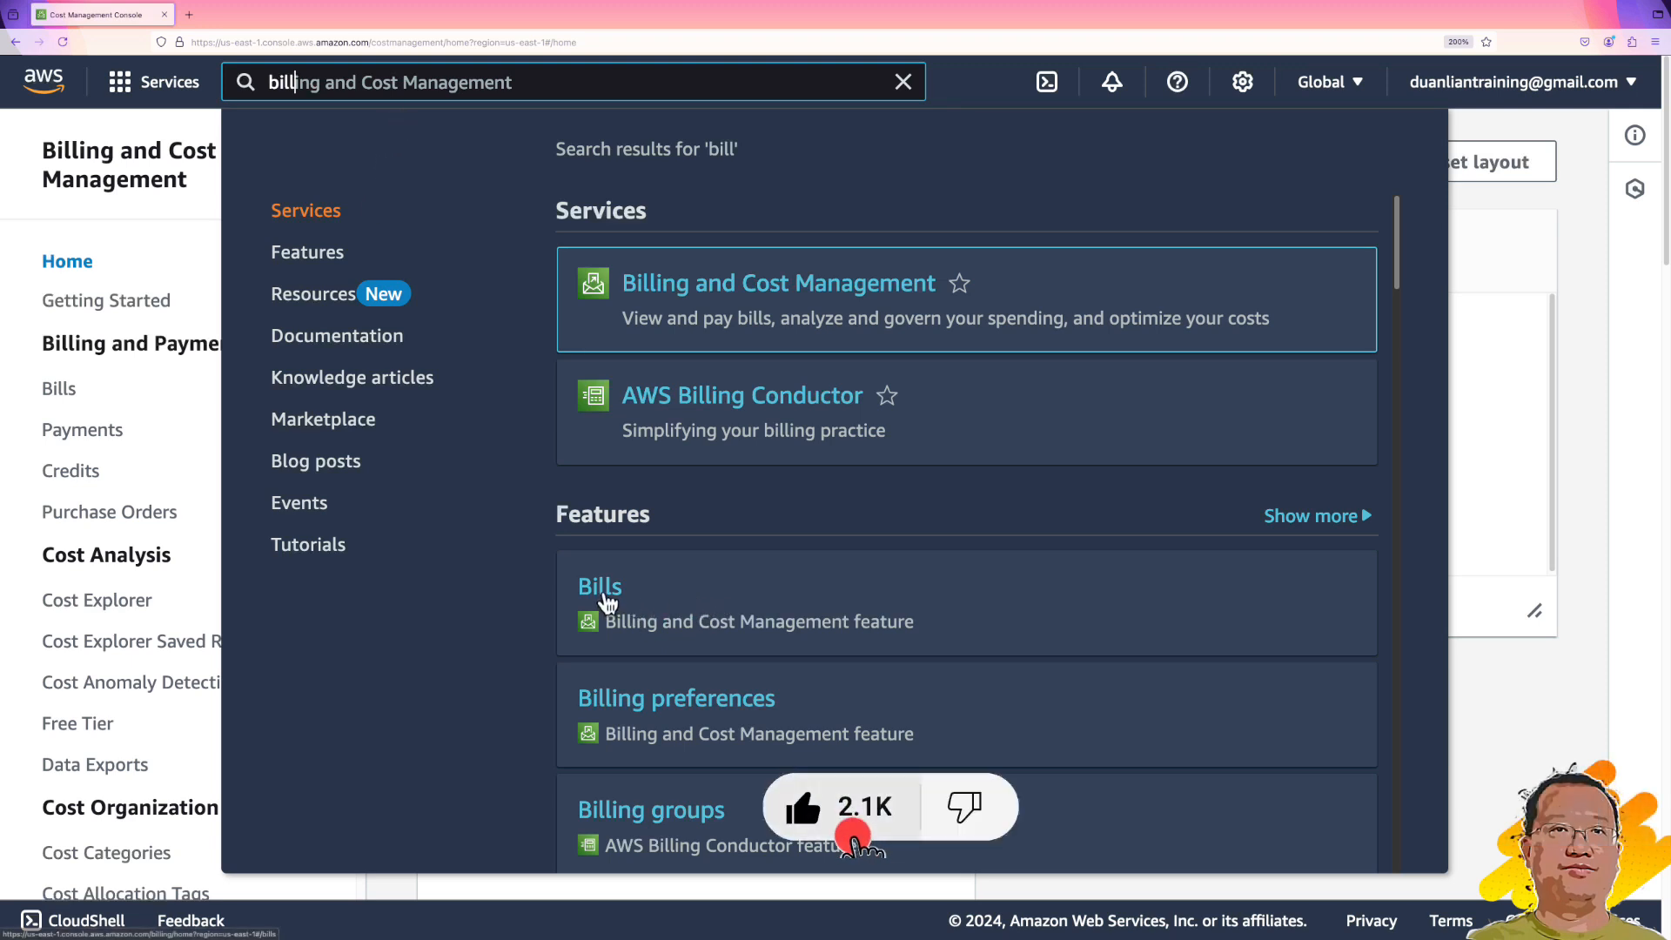
click(599, 585)
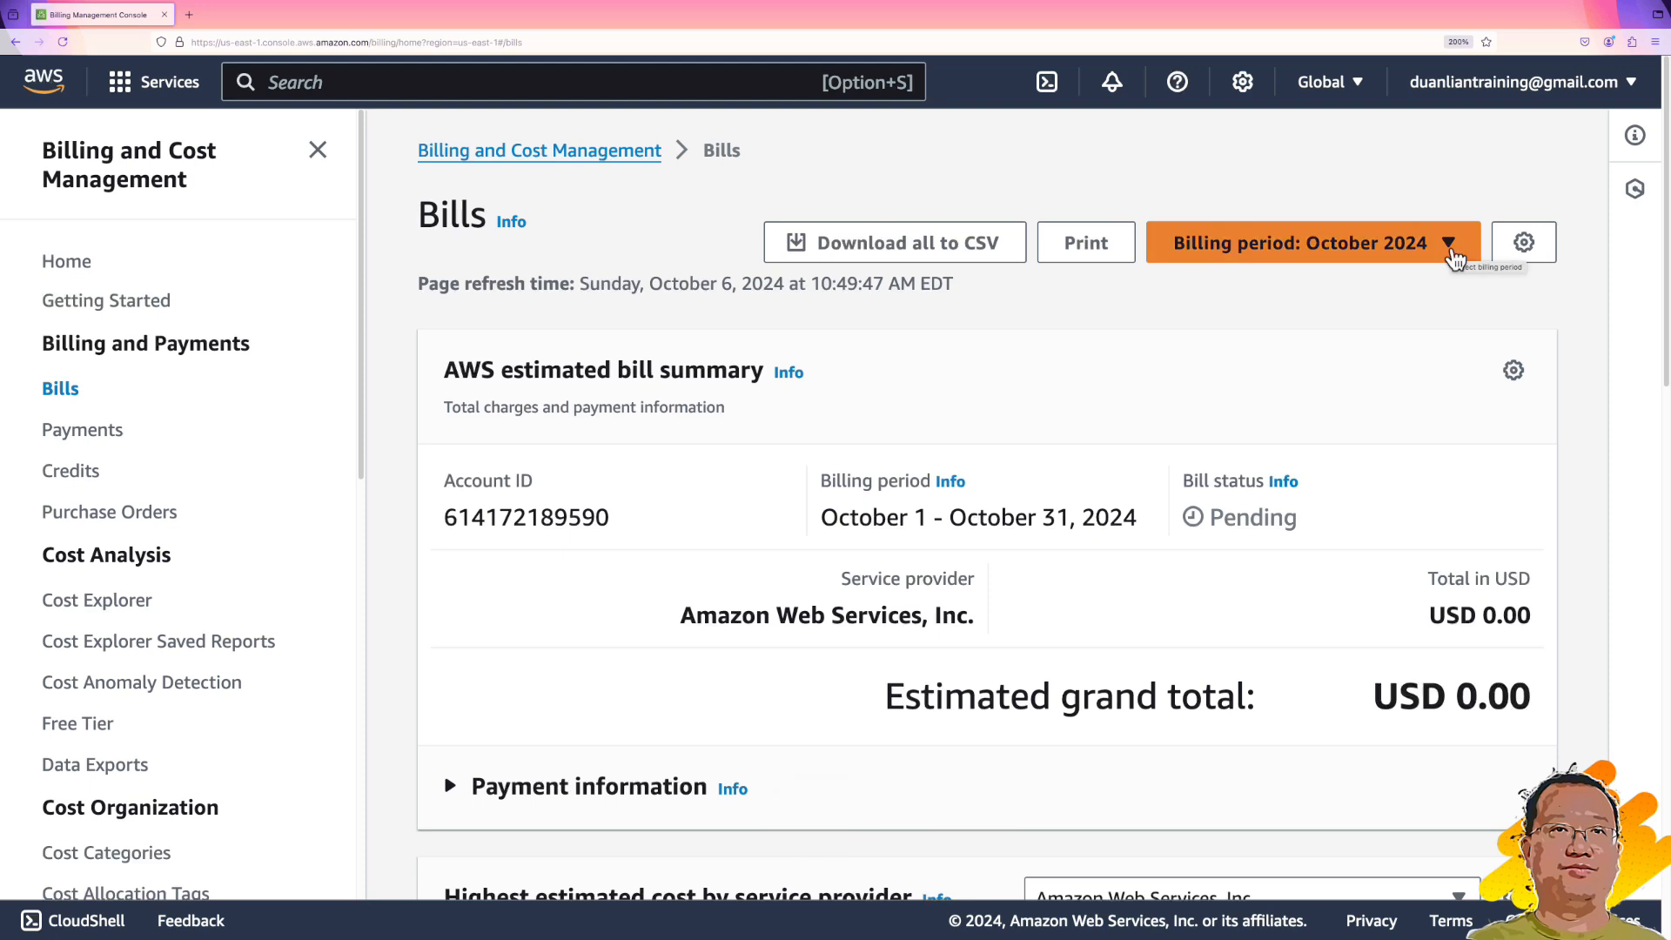
Expand the billing period dropdown to list October 2024 back to November 2023.
click(1302, 242)
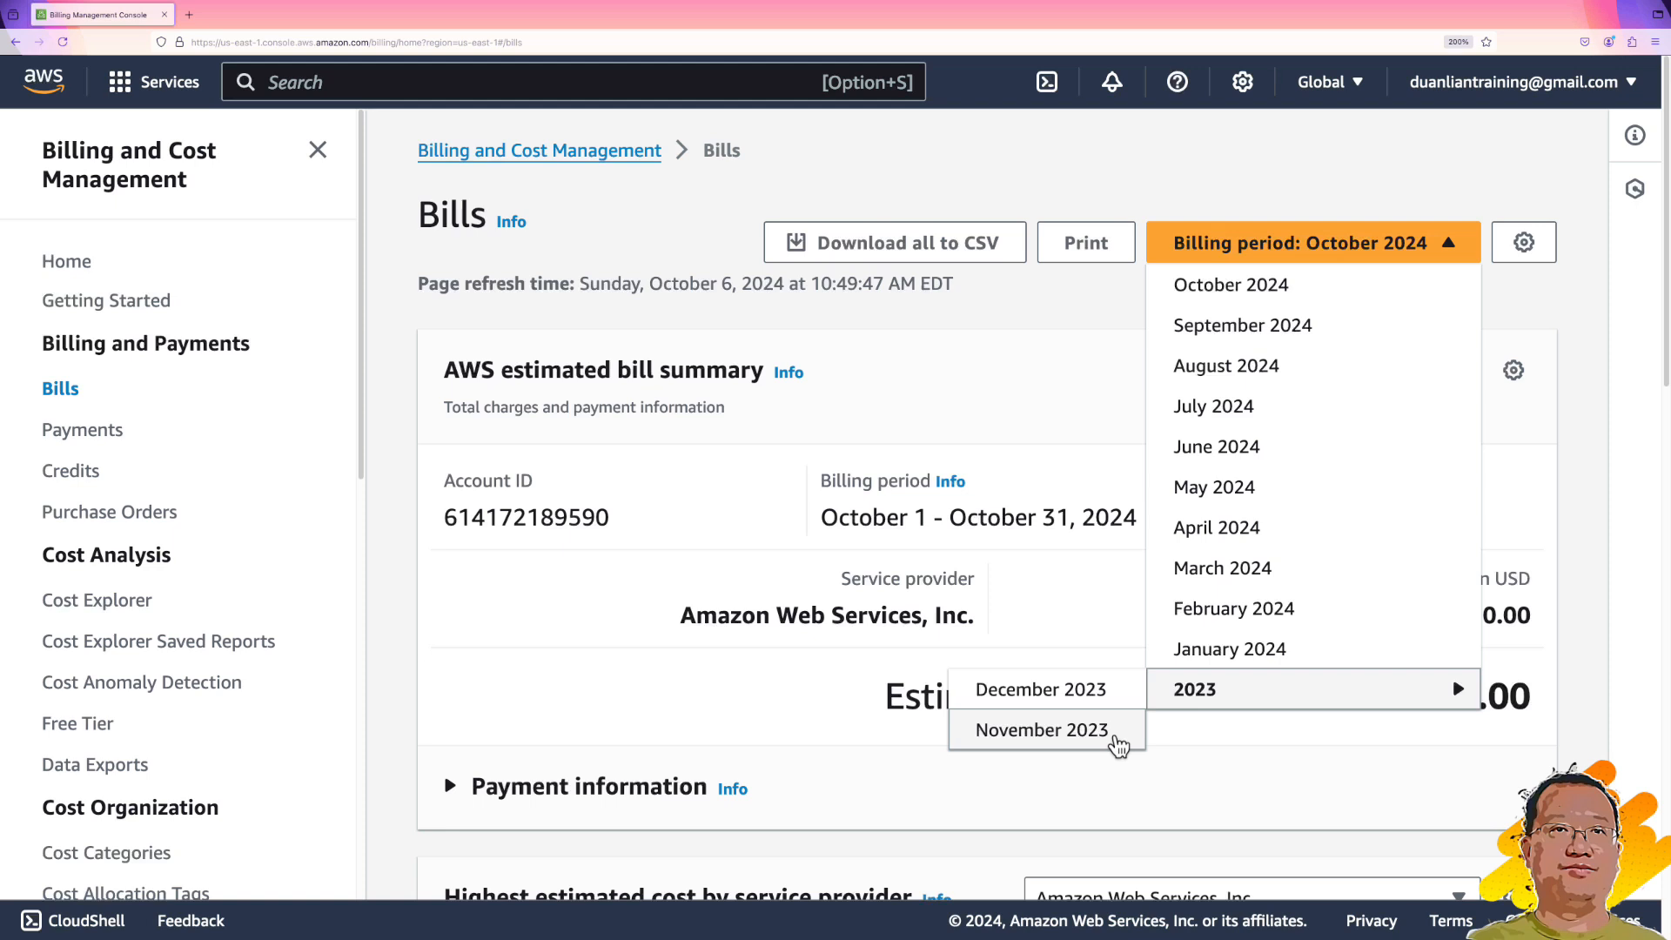
mouse_move(1458, 806)
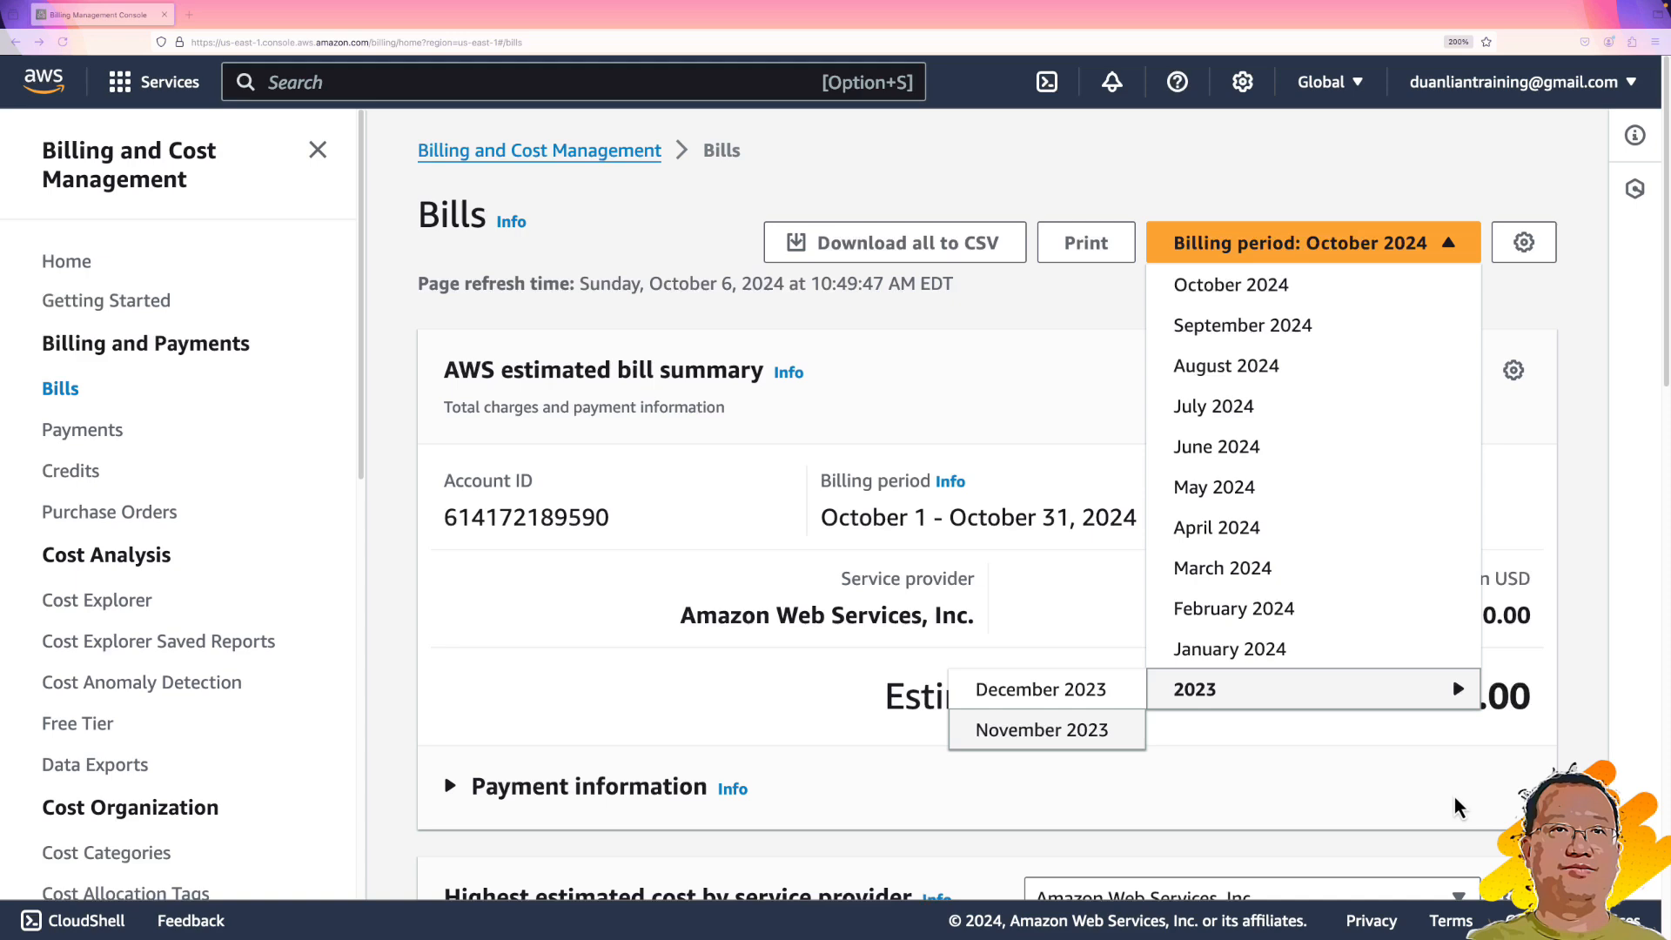